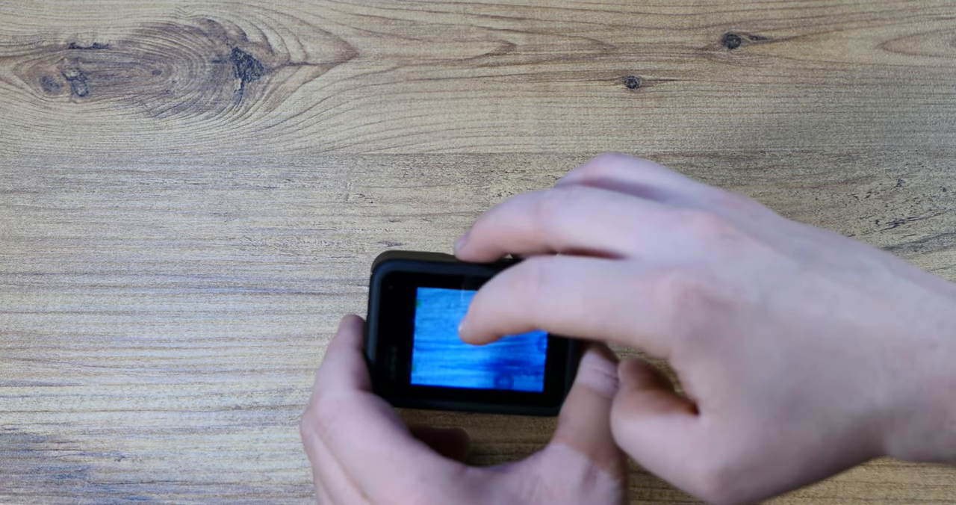
- Bring up the camera's settings list with its toggle options on the touchscreen
left_click(478, 336)
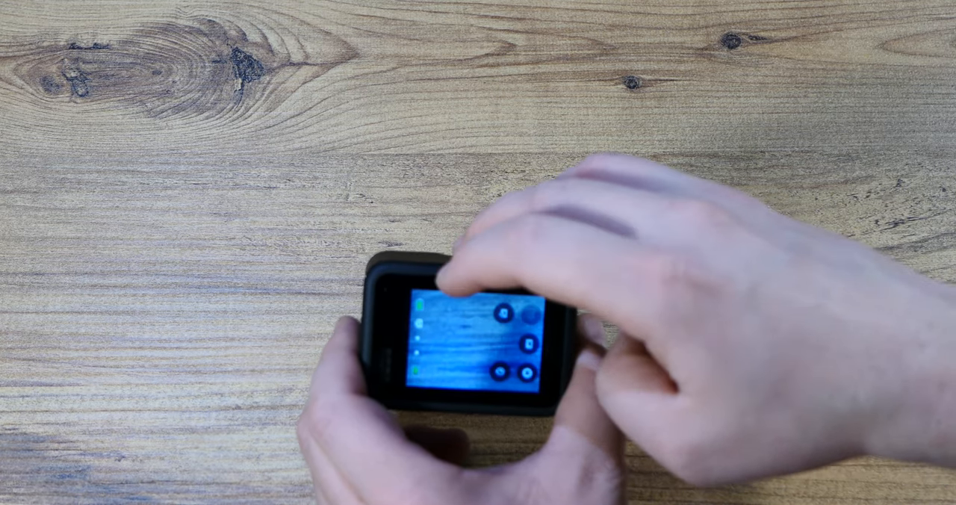